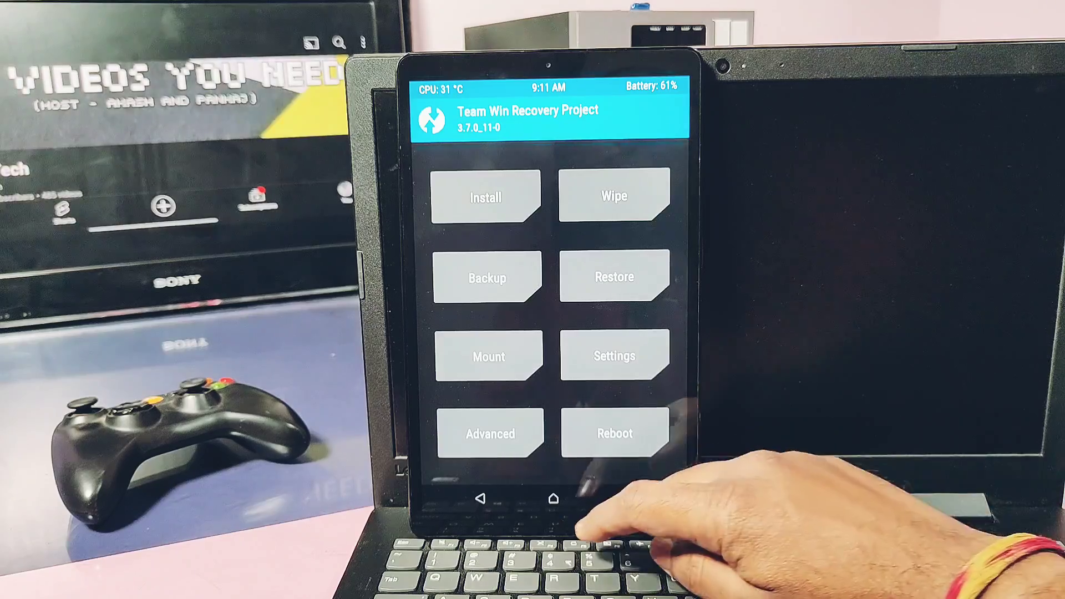
Reboot the tablet from TWRP into the installed Android system
left_click(486, 197)
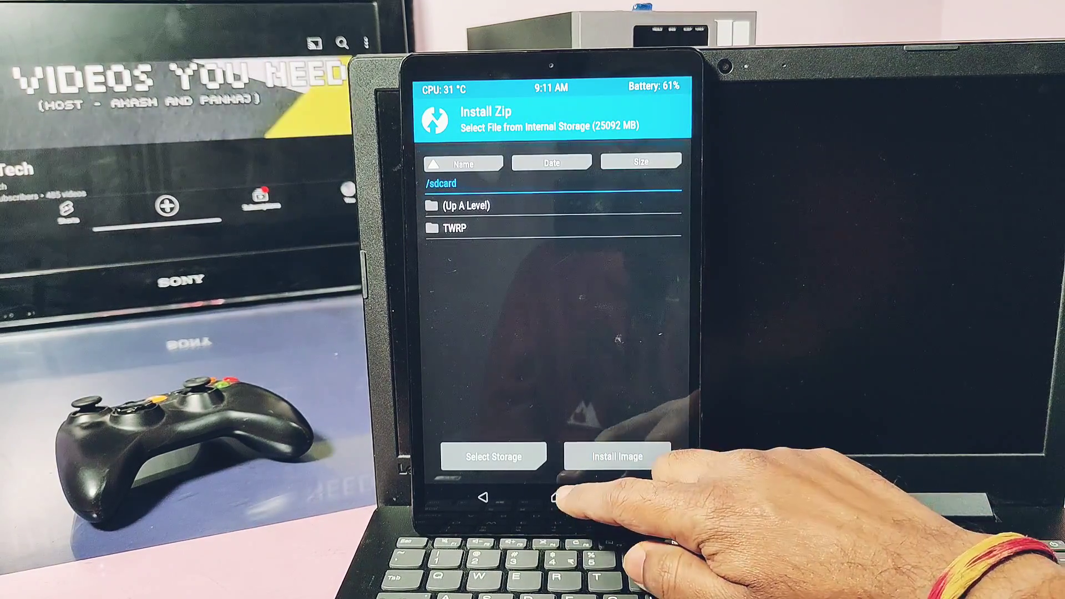
left_click(617, 456)
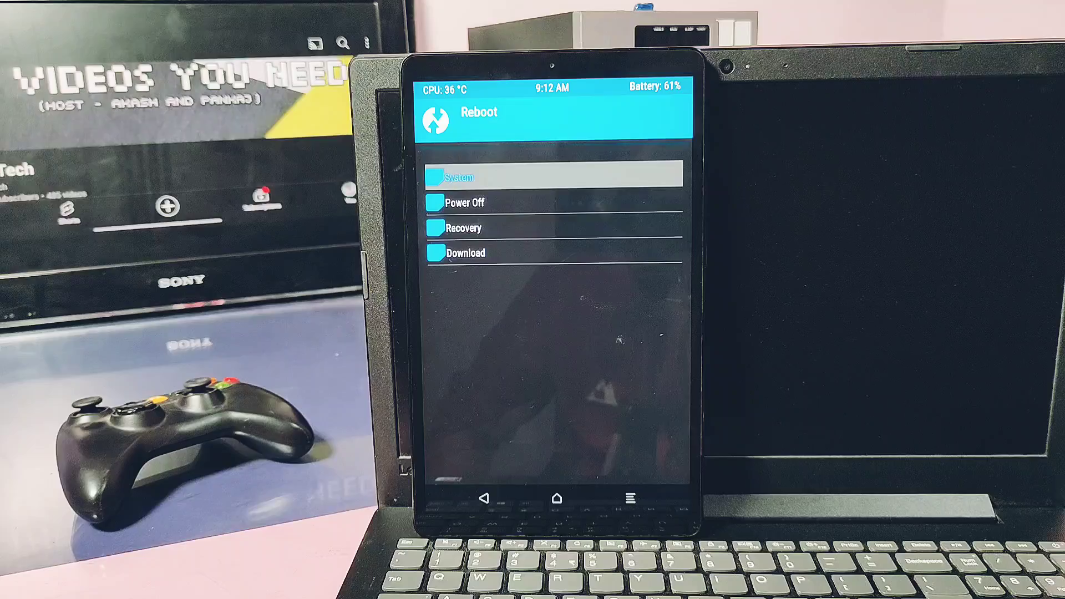
left_click(554, 176)
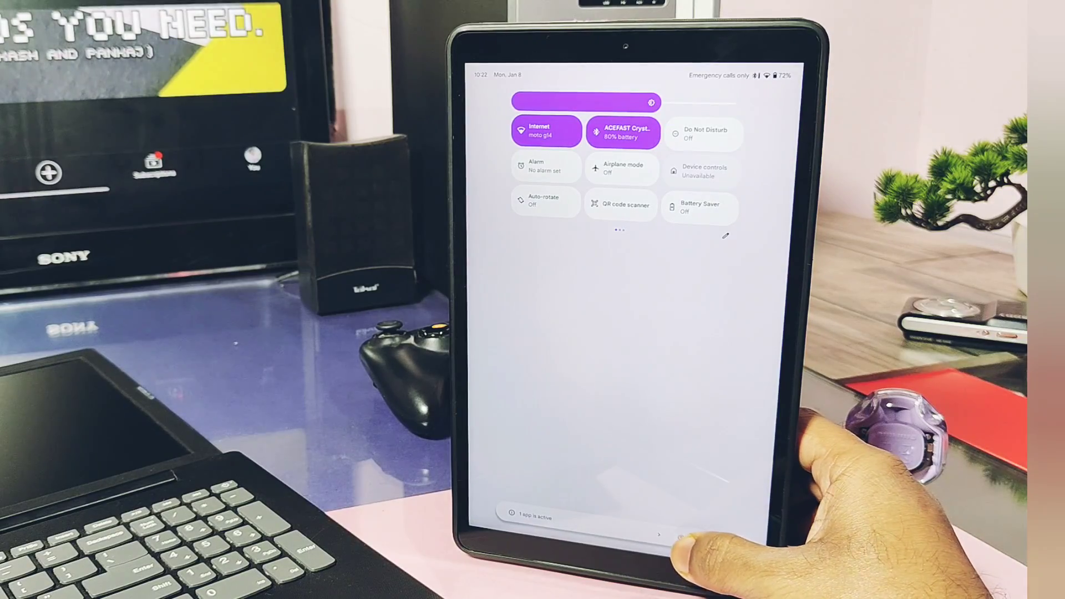
Show the About device version details confirming Android 14 and crDroid 10.0
left_click(546, 131)
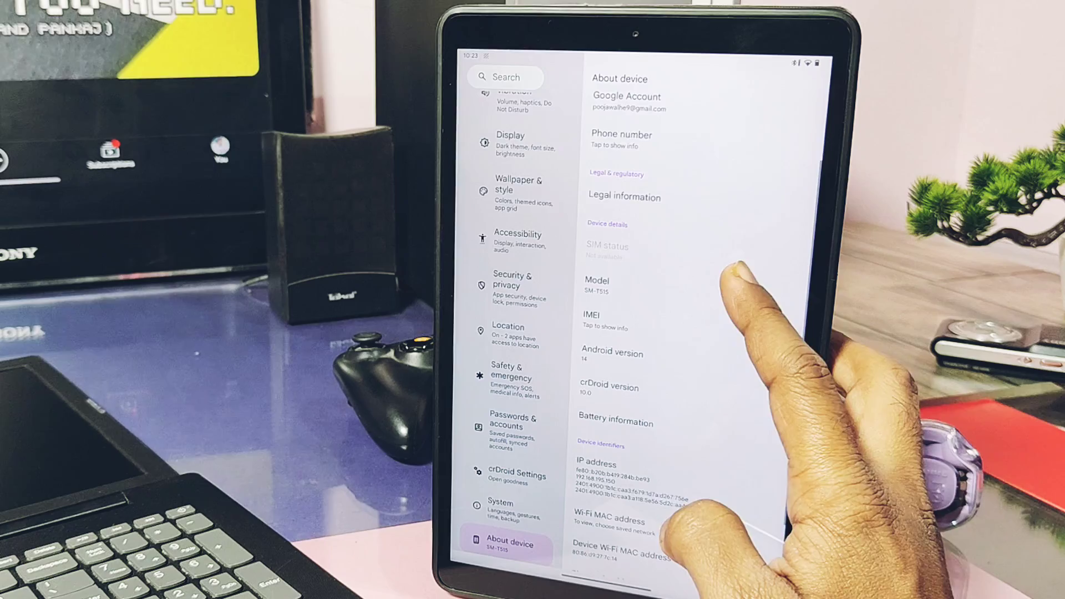
left_click(612, 356)
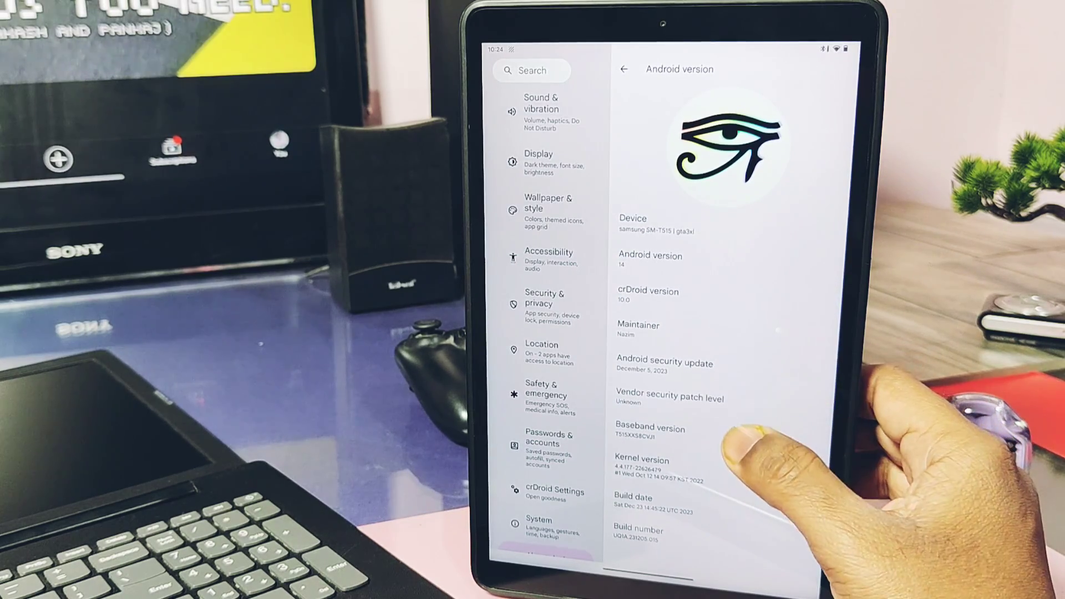
left_click(640, 469)
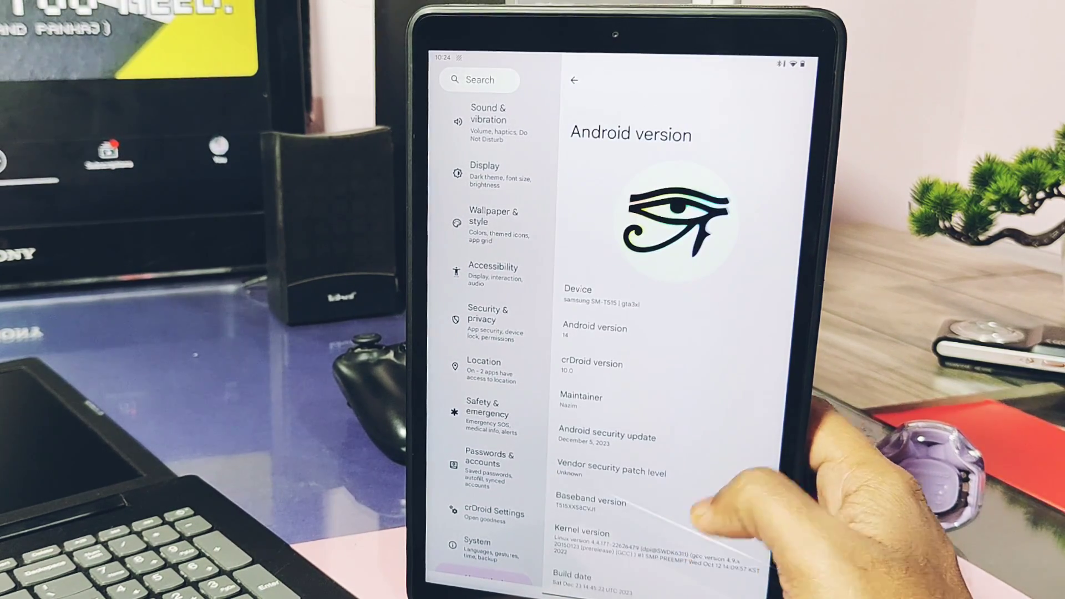
scroll("down", 3)
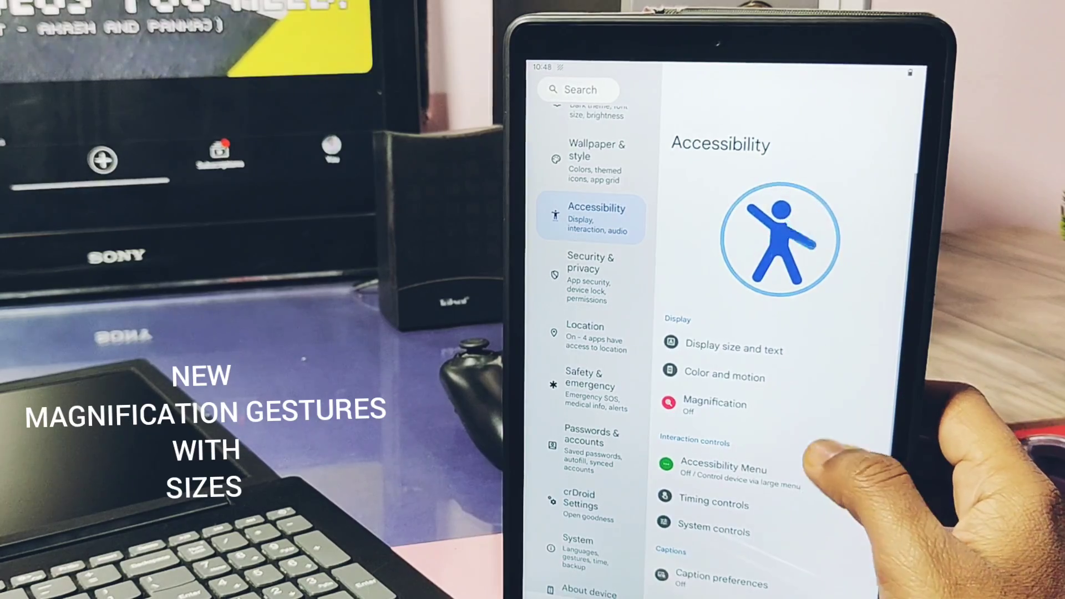
Enable the Magnification shortcut in Accessibility and acknowledge the accessibility button notice
scroll("up", 3)
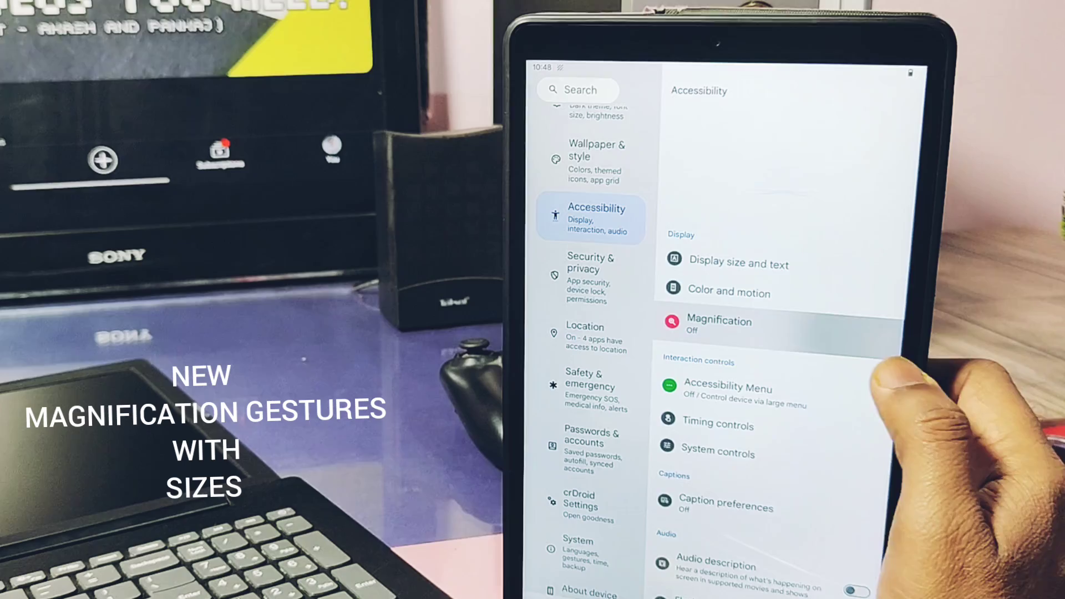
left_click(718, 327)
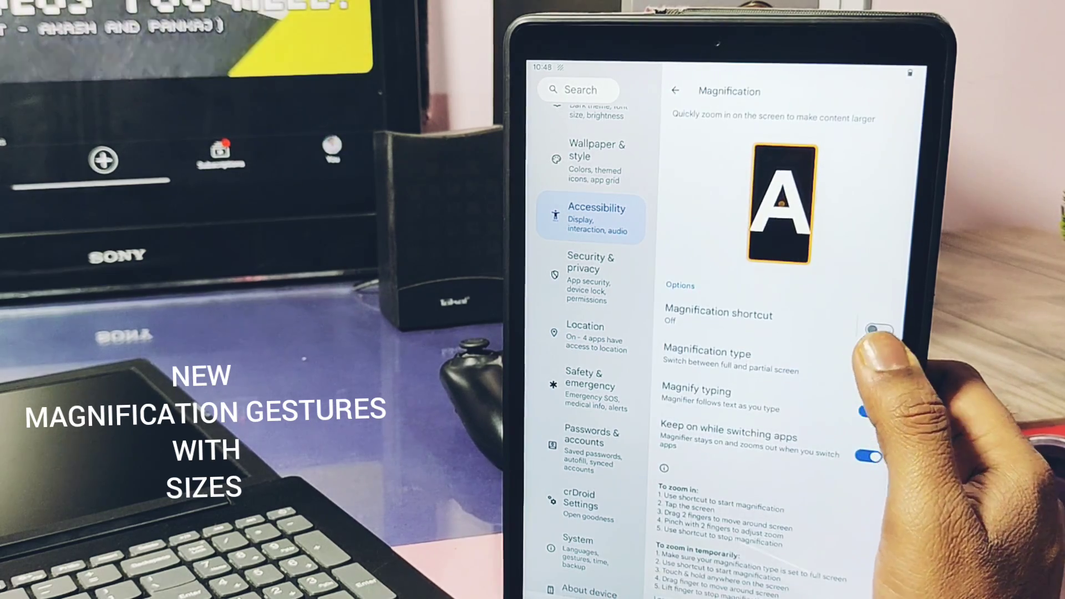
left_click(876, 329)
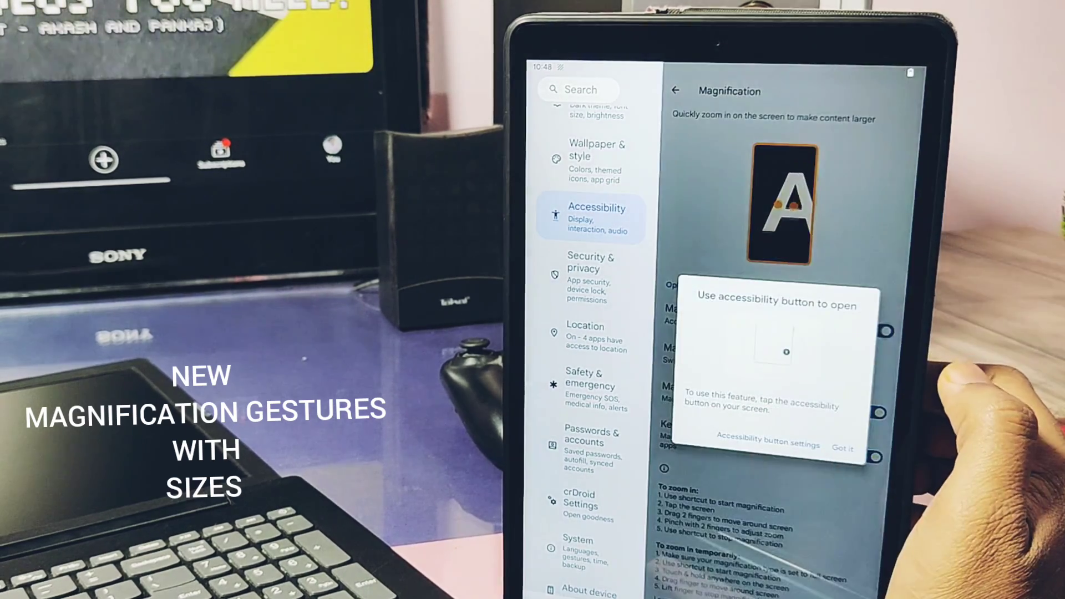
left_click(842, 447)
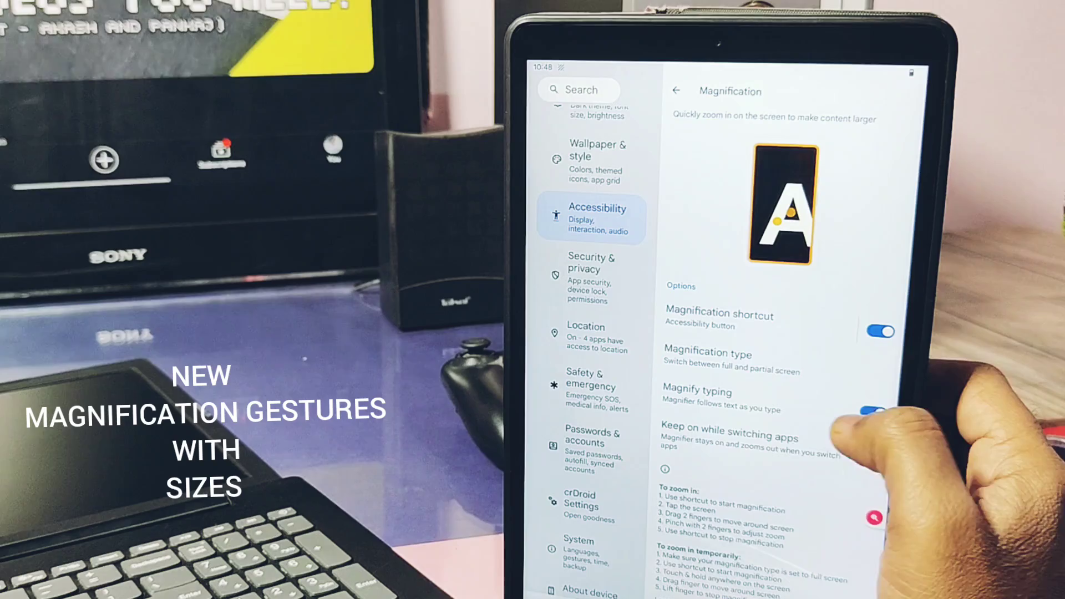
left_click(708, 354)
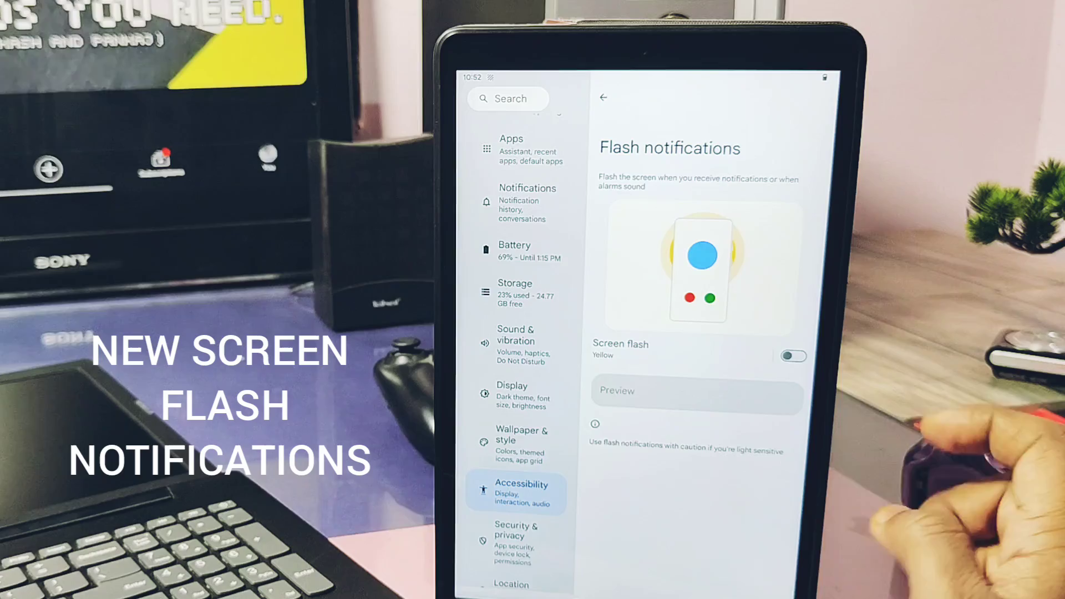
Switch on Screen flash notifications and preview the yellow flash
left_click(793, 357)
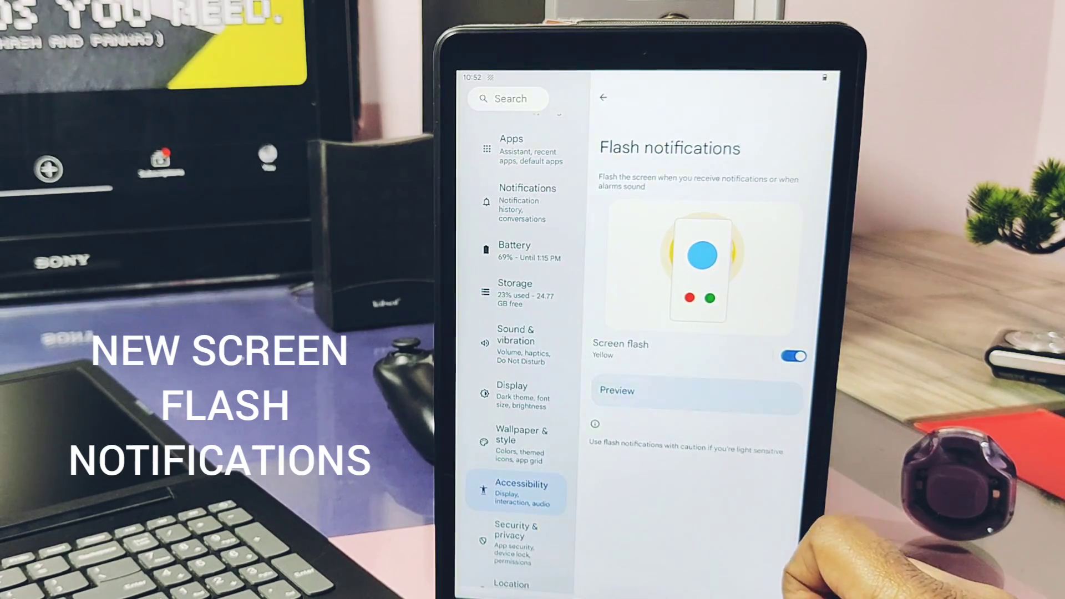
left_click(601, 355)
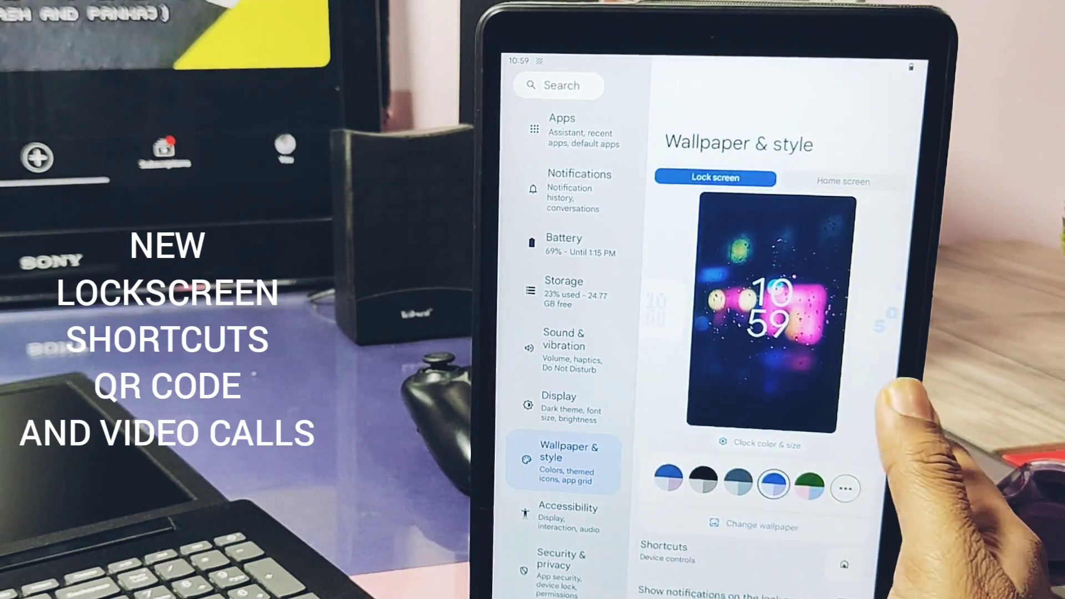
Choose the lock screen shortcuts in Wallpaper & style
left_click(664, 552)
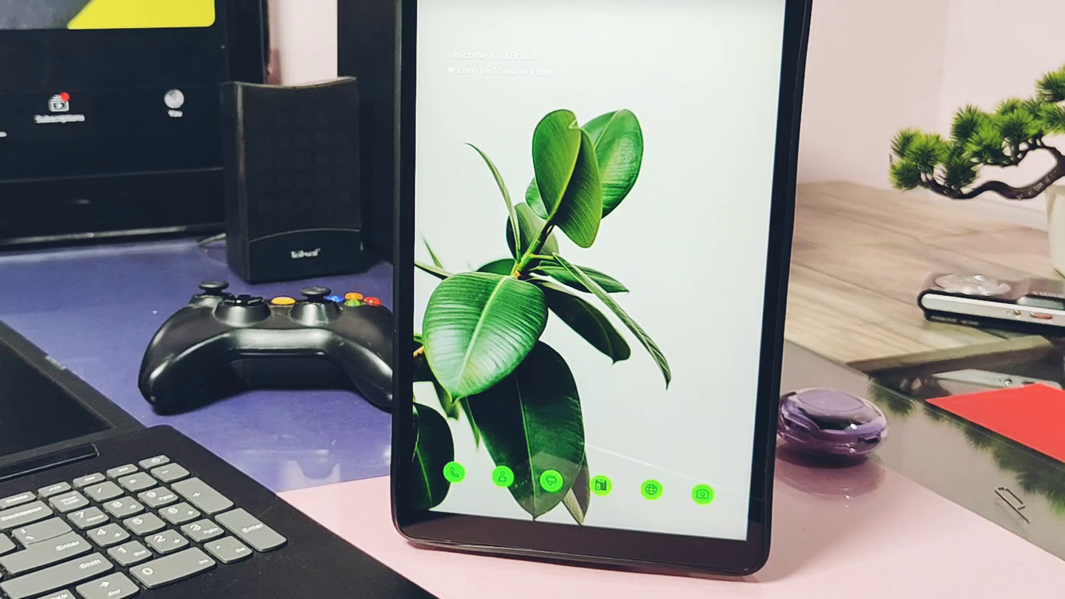
Review the Clock & date options in crDroid Settings, then show the Quick settings tab
scroll("down", 3)
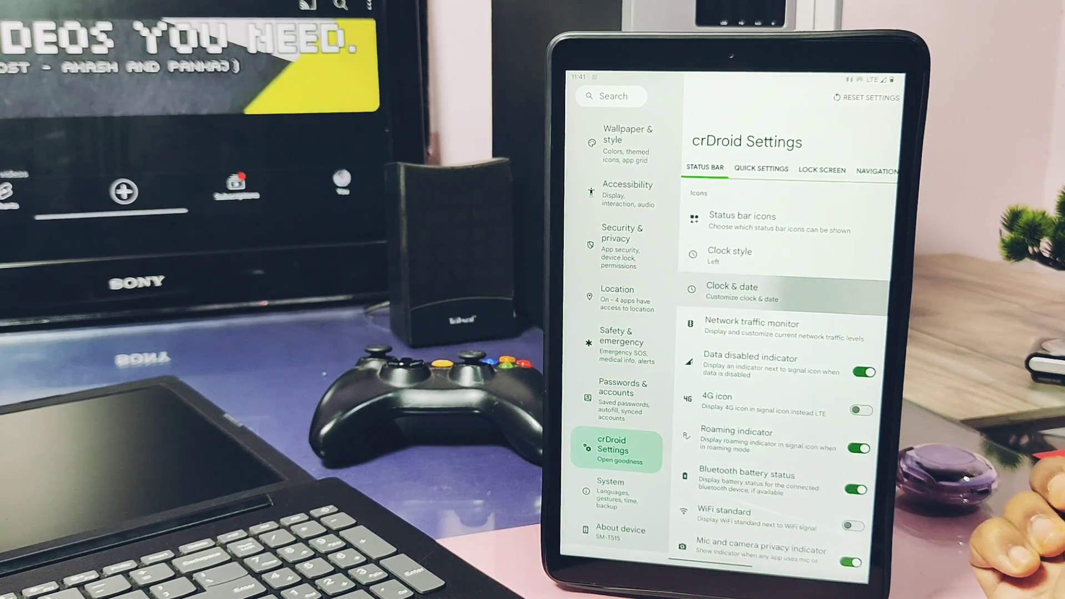
left_click(732, 292)
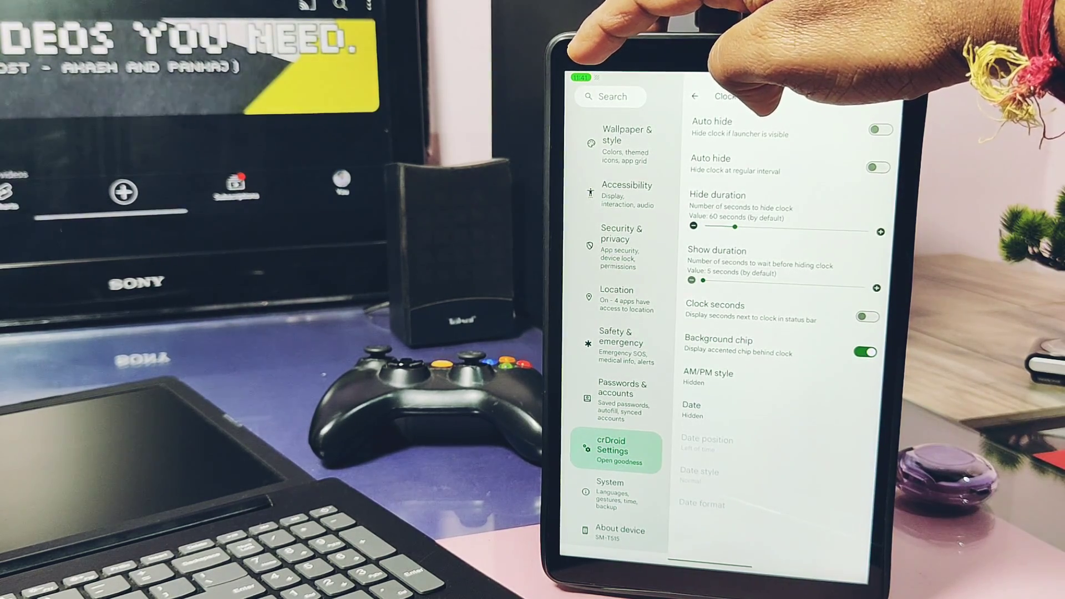
left_click(692, 410)
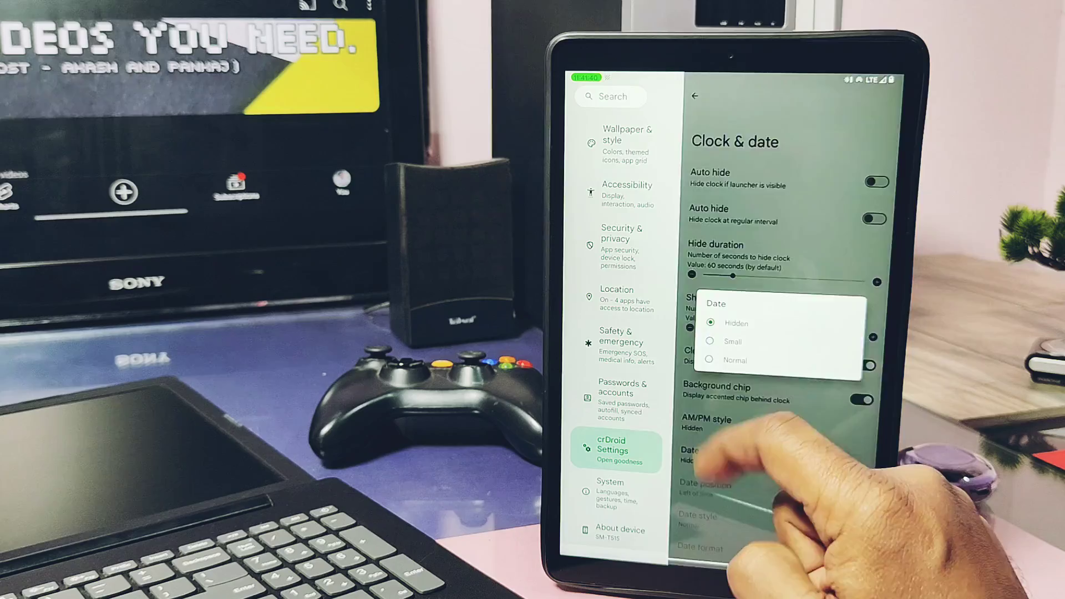
left_click(694, 95)
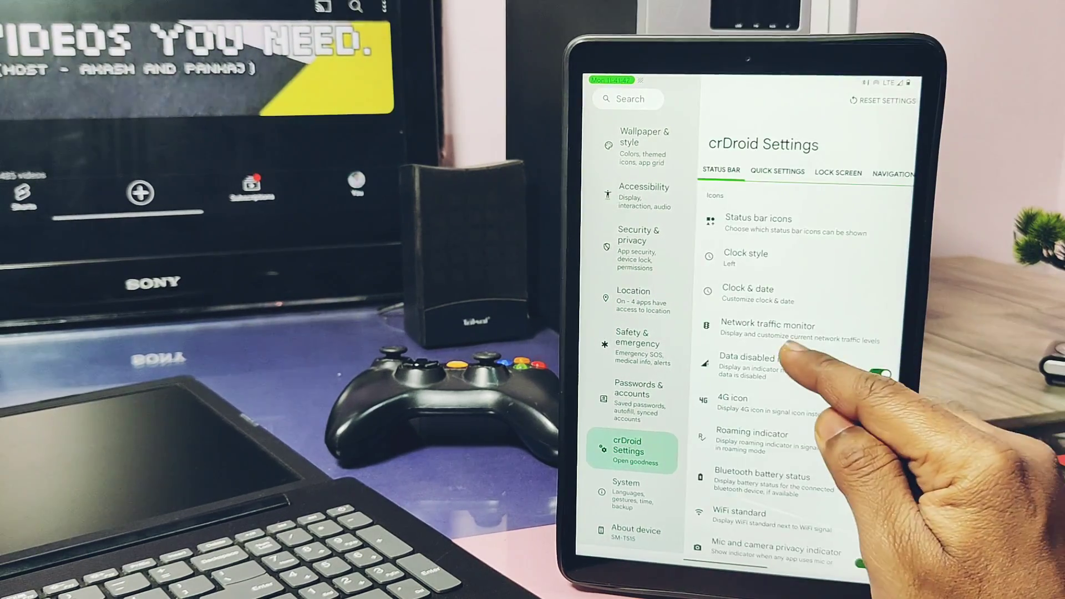
left_click(766, 330)
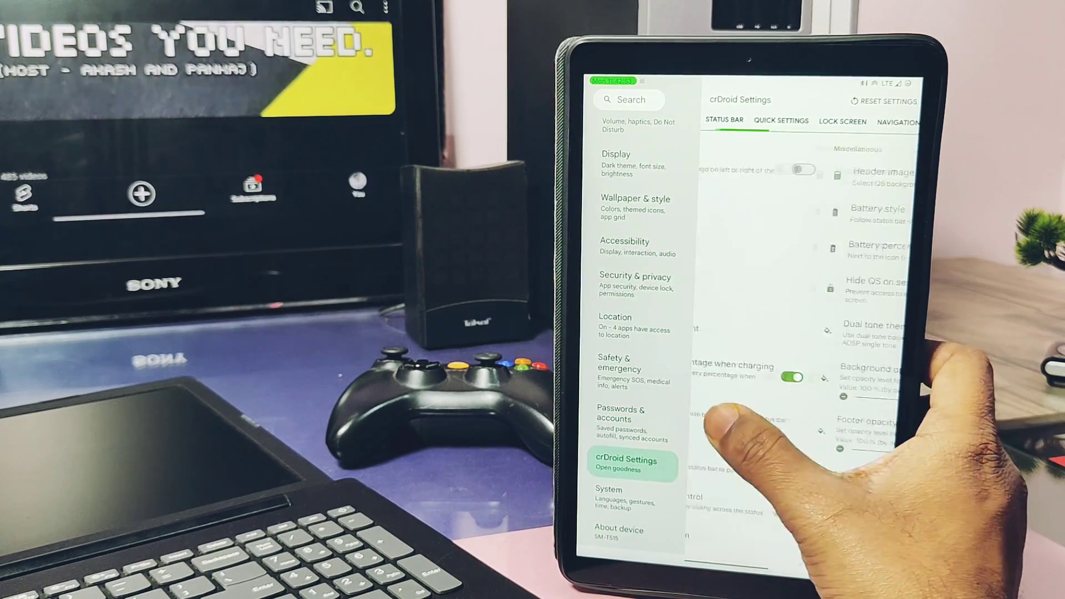
Pick the red striped header image for the quick settings panel
left_click(877, 172)
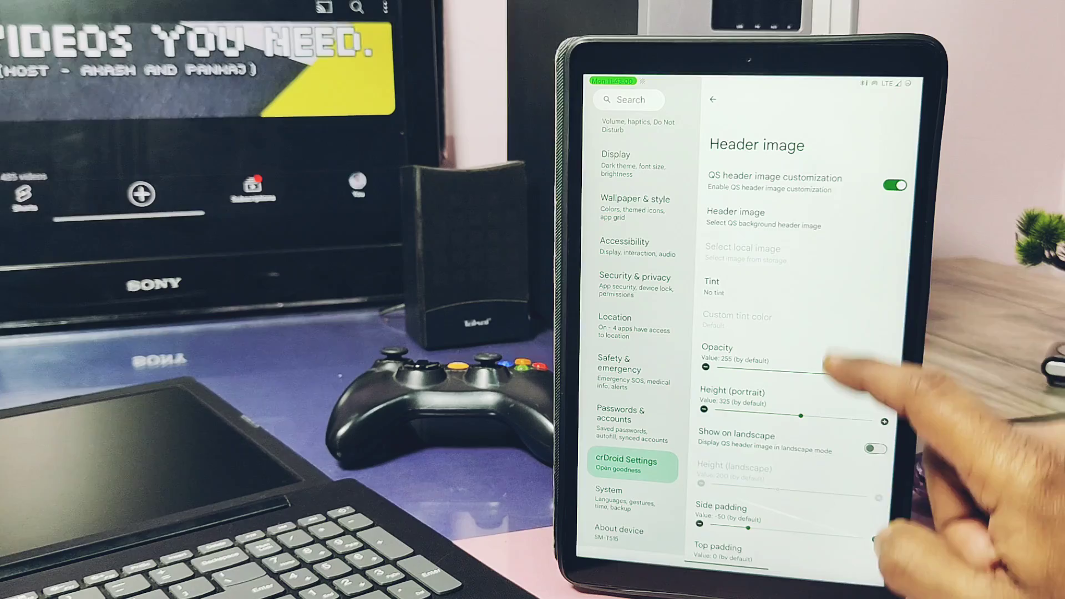
left_click(763, 218)
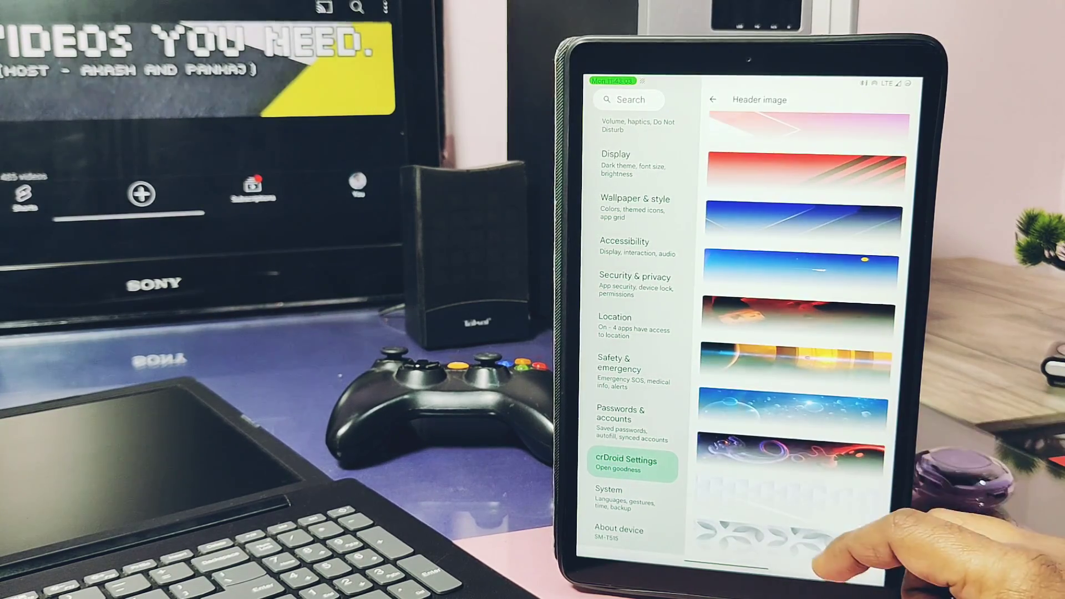
scroll("down", 3)
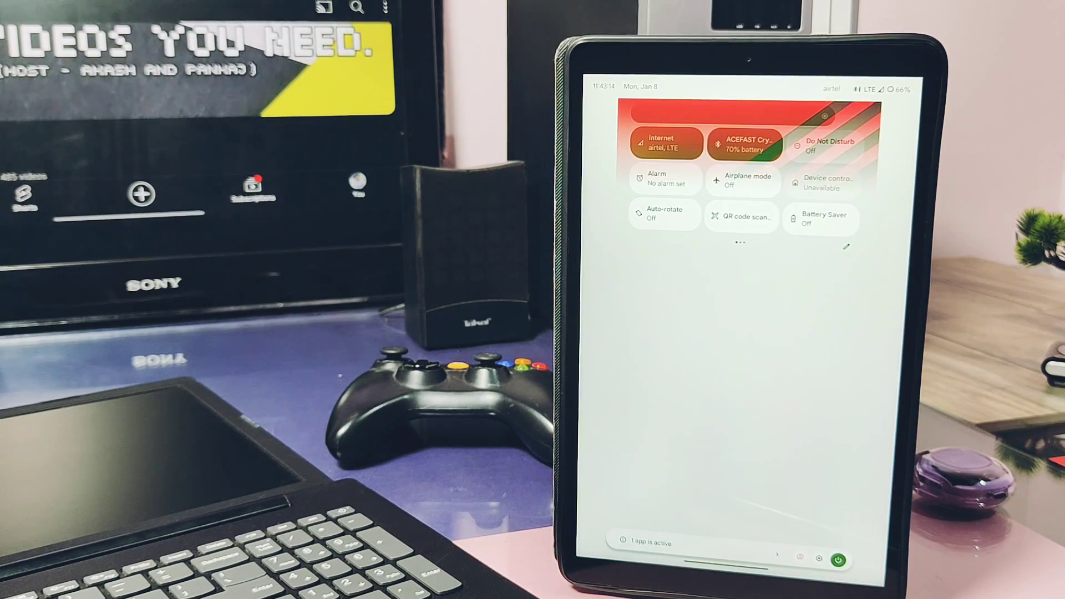
scroll("left", 3)
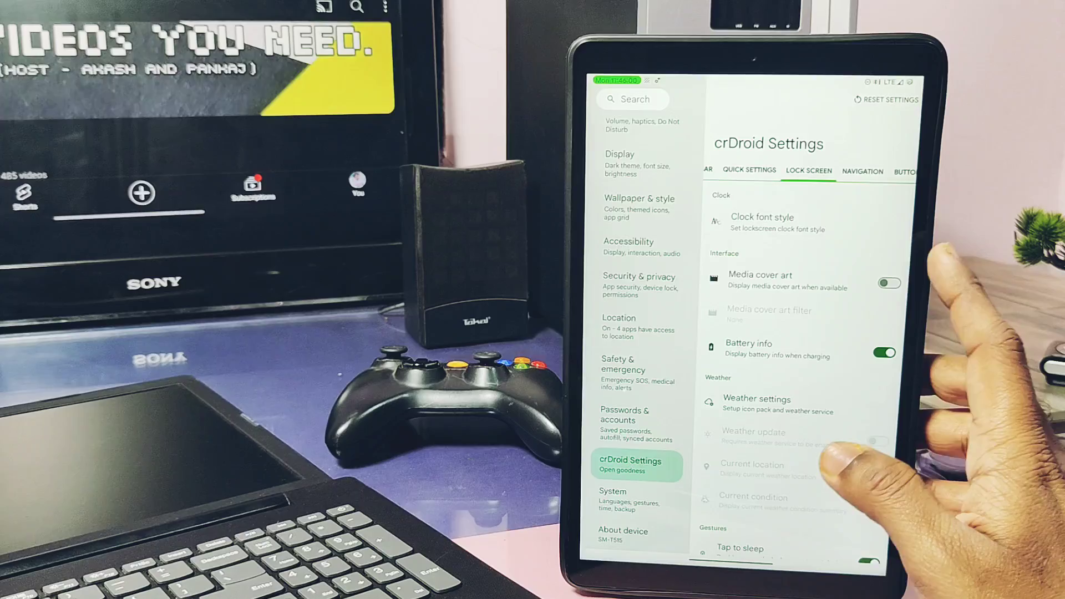
Open Monet settings from the User interface tab
left_click(761, 223)
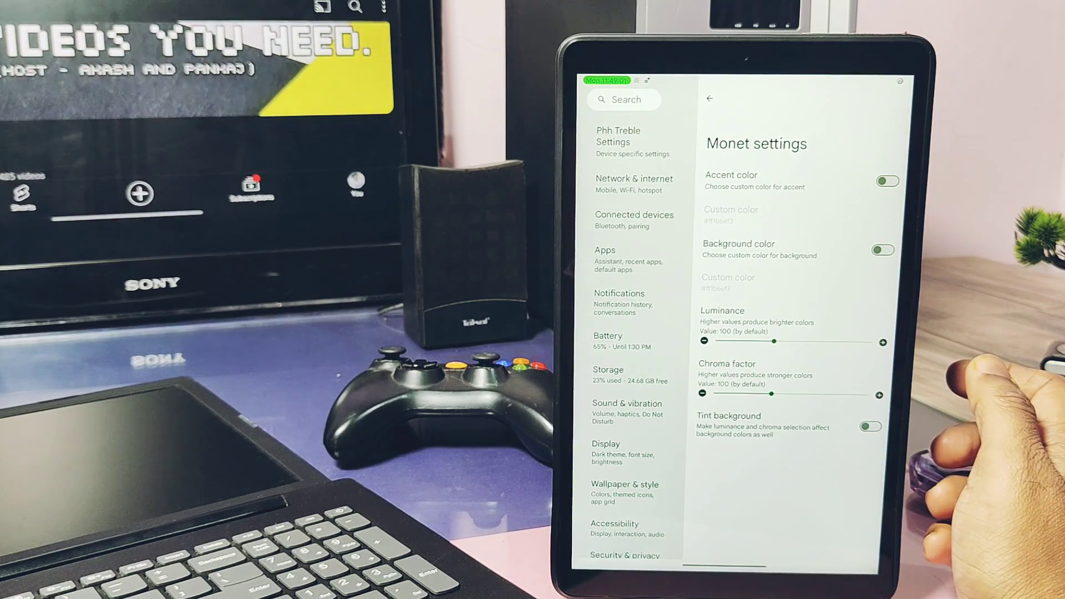
Leave Monet settings and browse the signal icon style gallery
left_click(882, 250)
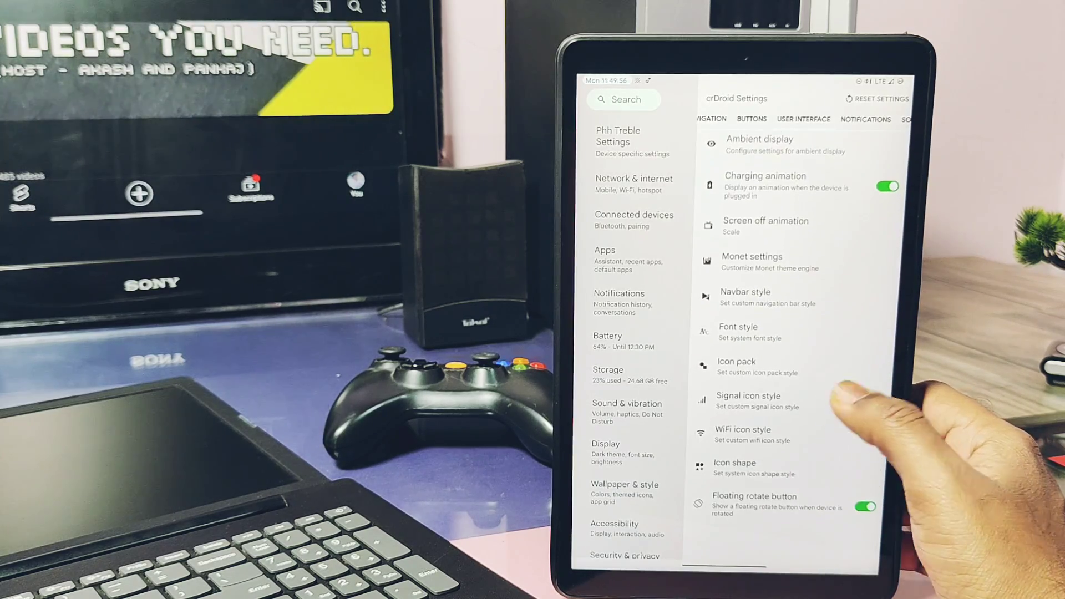
left_click(749, 402)
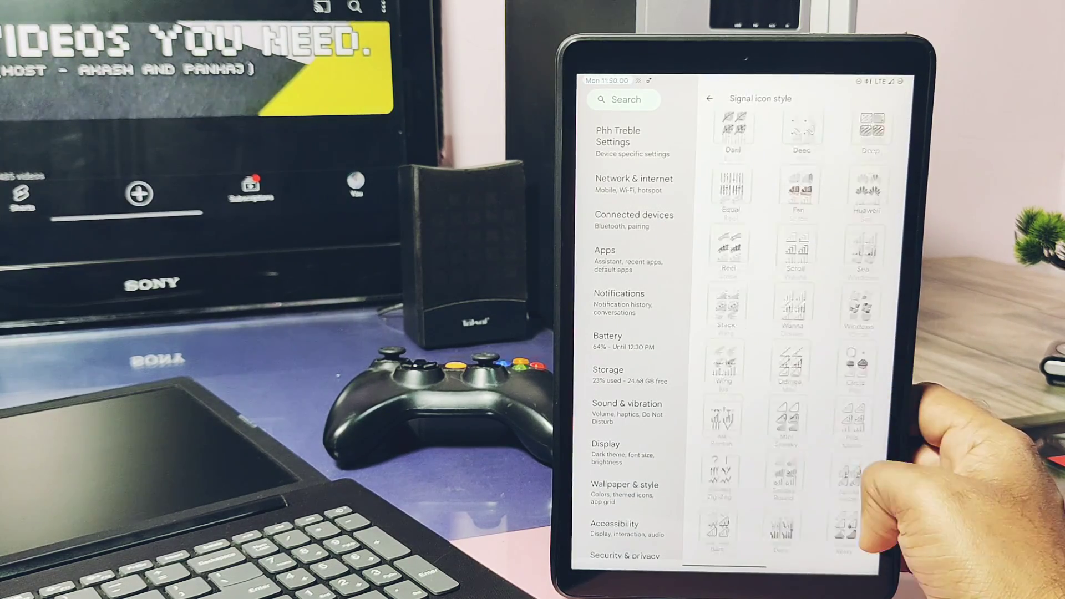
scroll("up", 3)
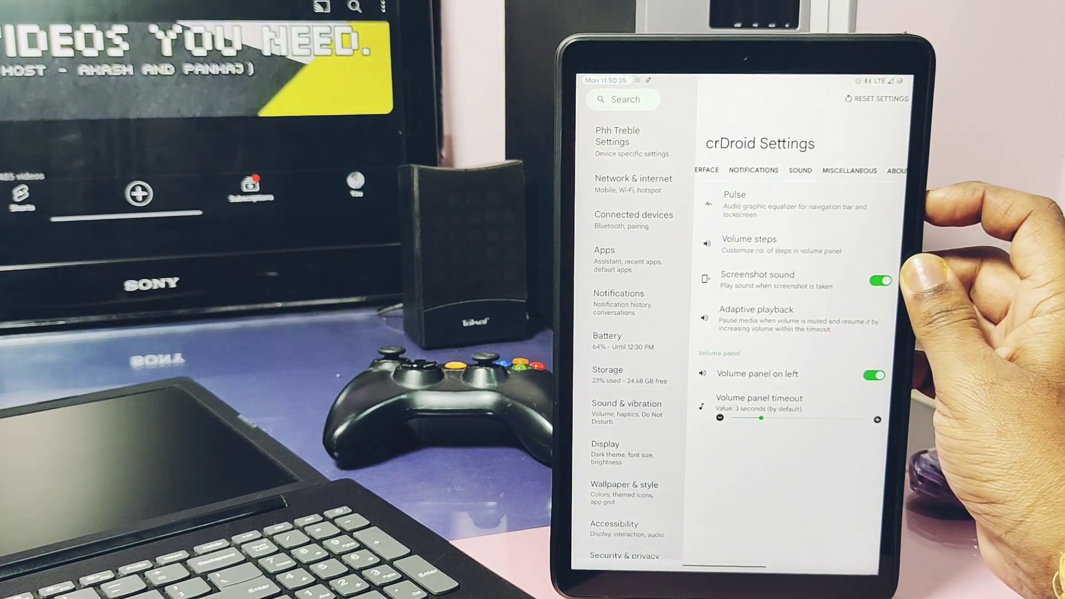
Switch off Volume panel on left and show the Miscellaneous tab
left_click(874, 373)
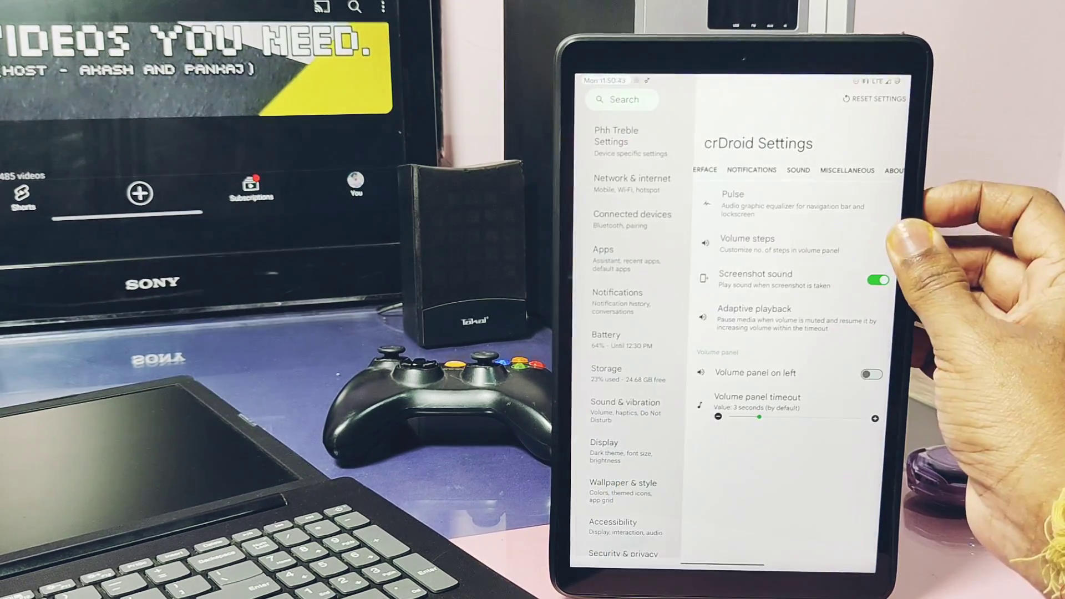
scroll("up", 3)
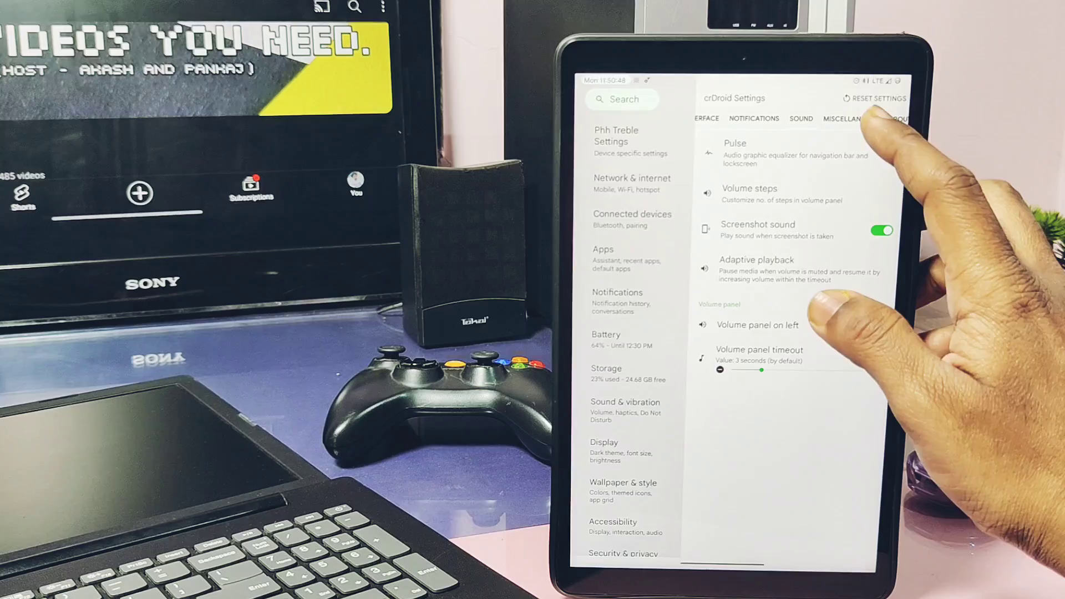
left_click(842, 119)
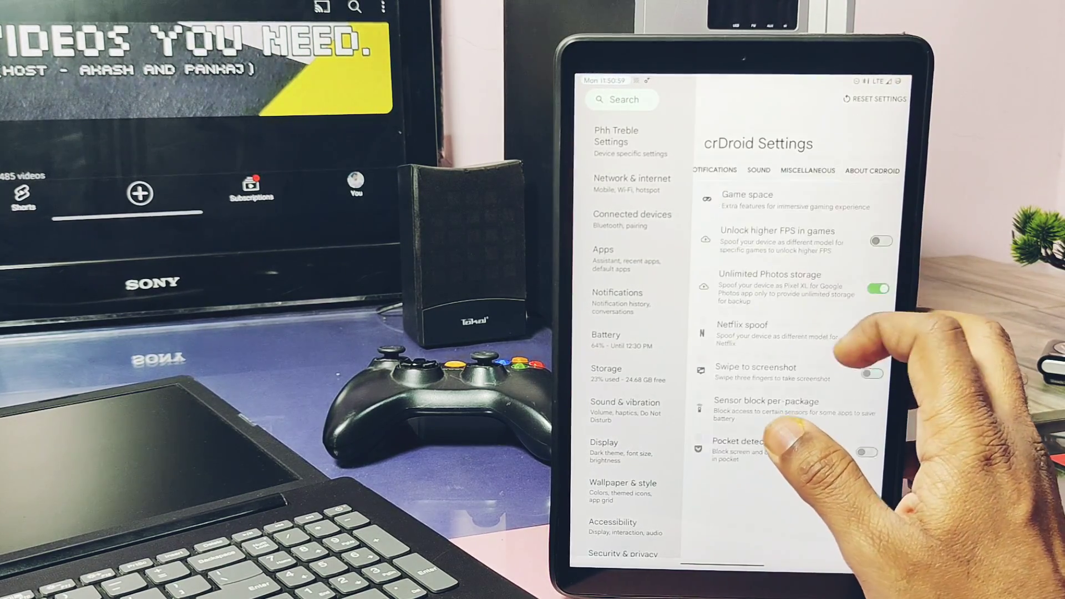
Turn on Netflix spoof, view Sensor block per-package, then bring up the recent apps overview
left_click(881, 242)
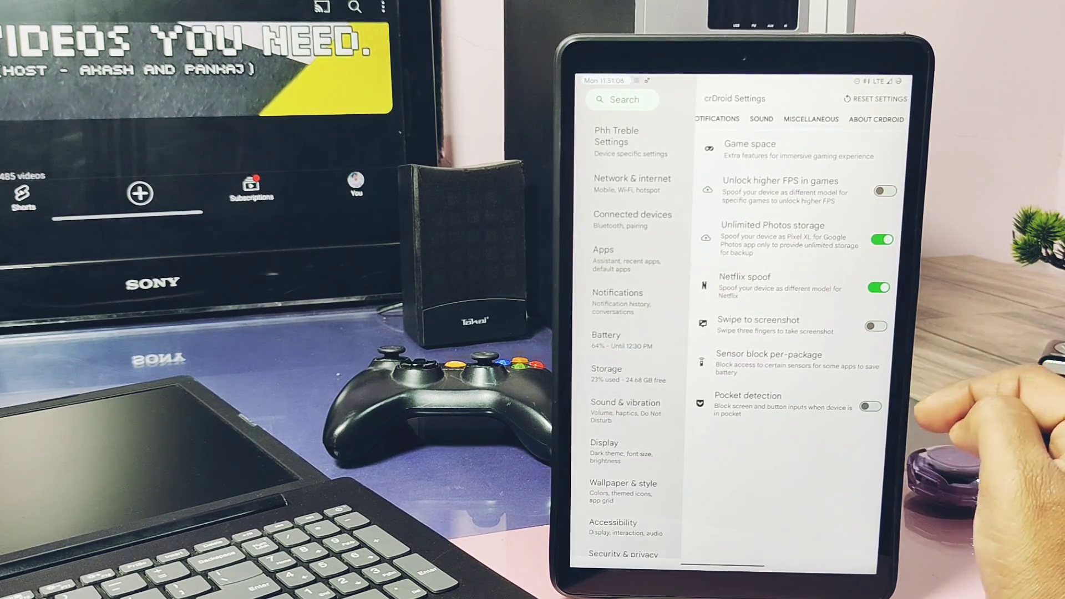
left_click(767, 354)
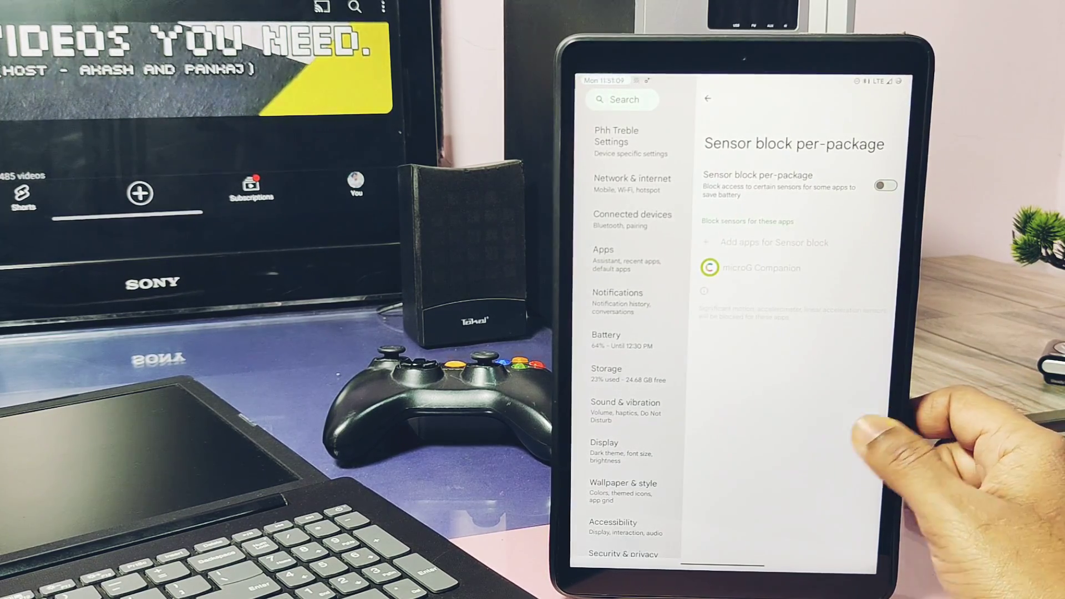
left_click(708, 98)
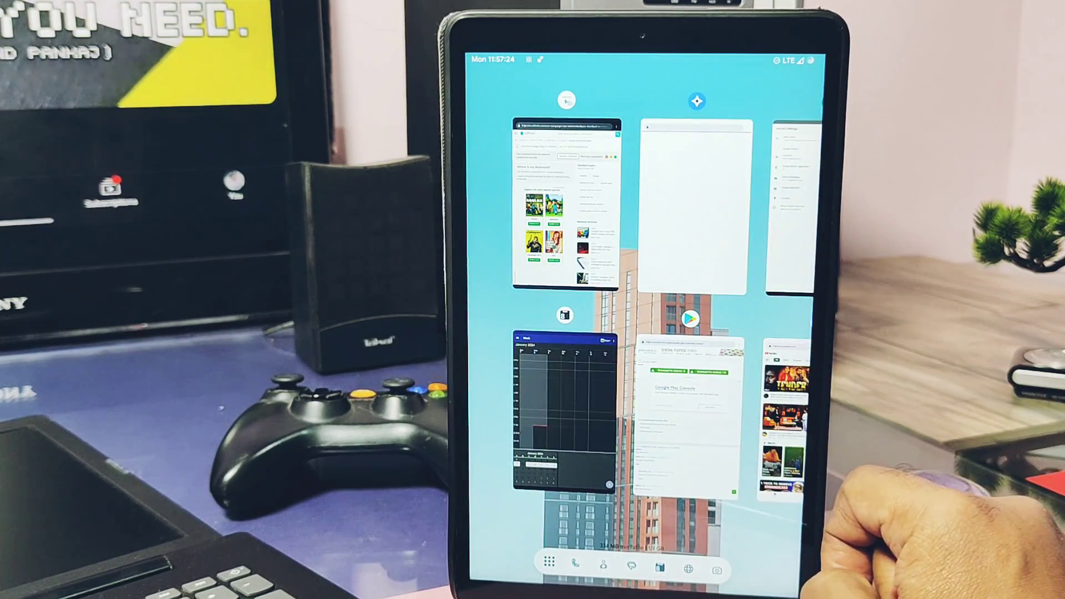
scroll("left", 3)
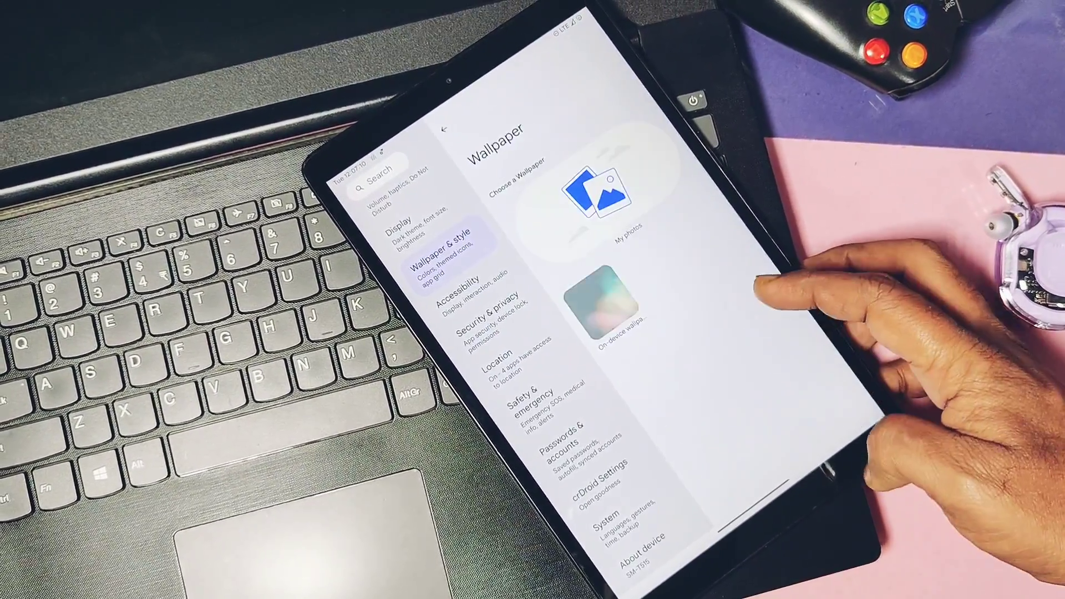
Choose On-device wallpapers to show the built-in wallpaper grid
left_click(597, 313)
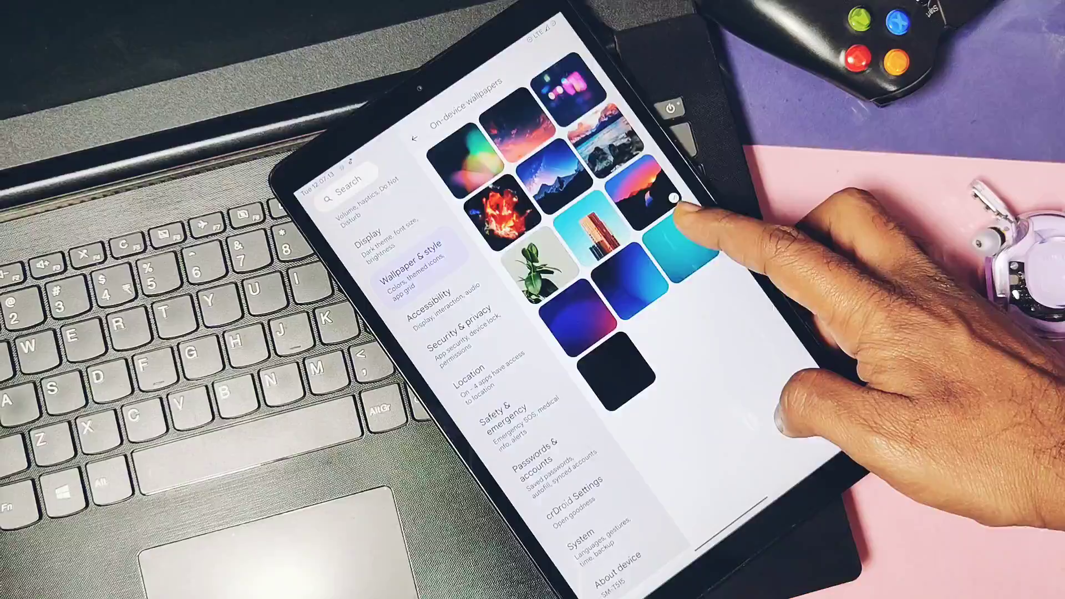